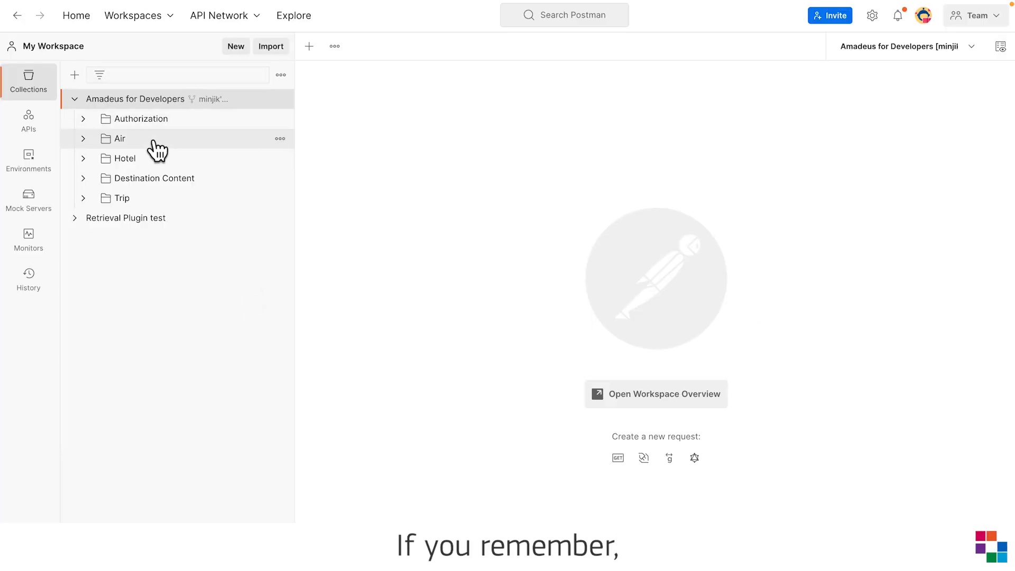
Expand Air > (Scenario)Basic Flight Booking flow and send Step 0: Authorization.
left_click(118, 138)
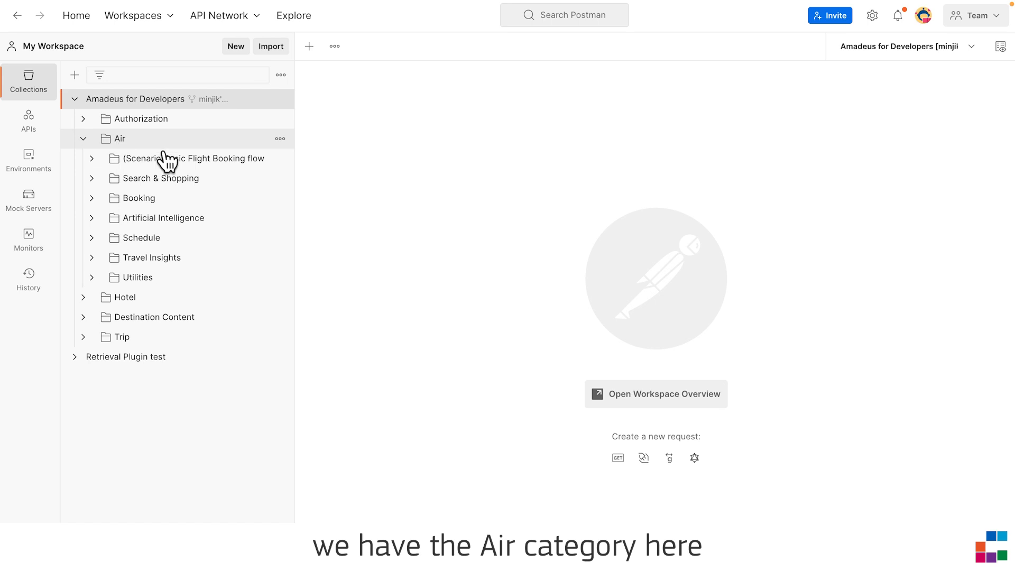
left_click(209, 158)
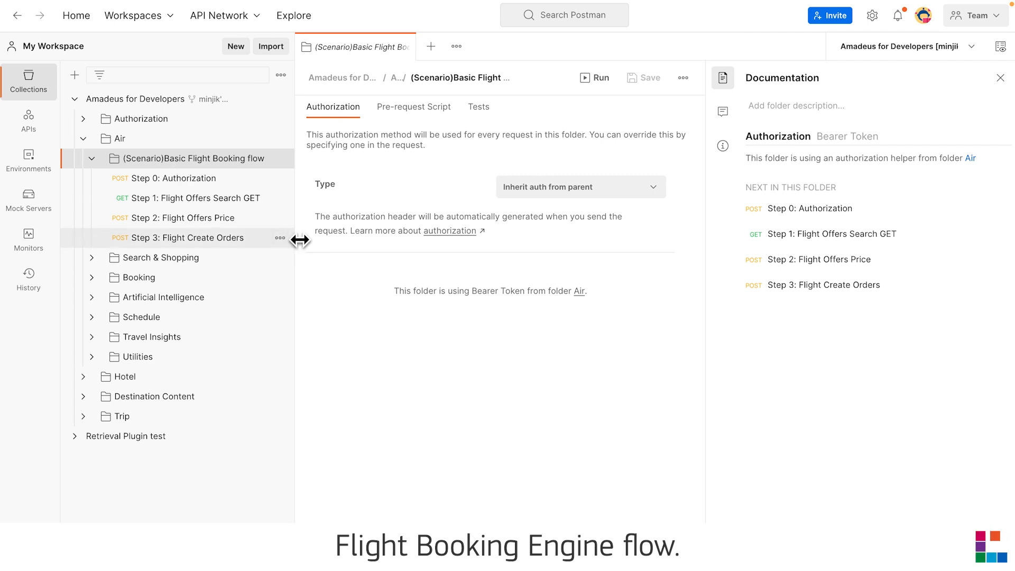
left_click(171, 178)
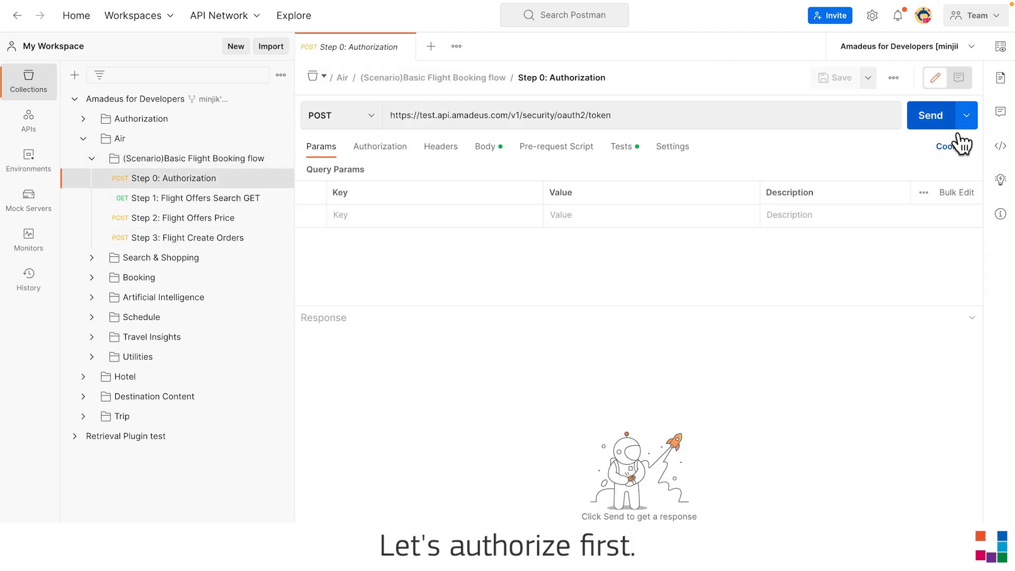
left_click(930, 115)
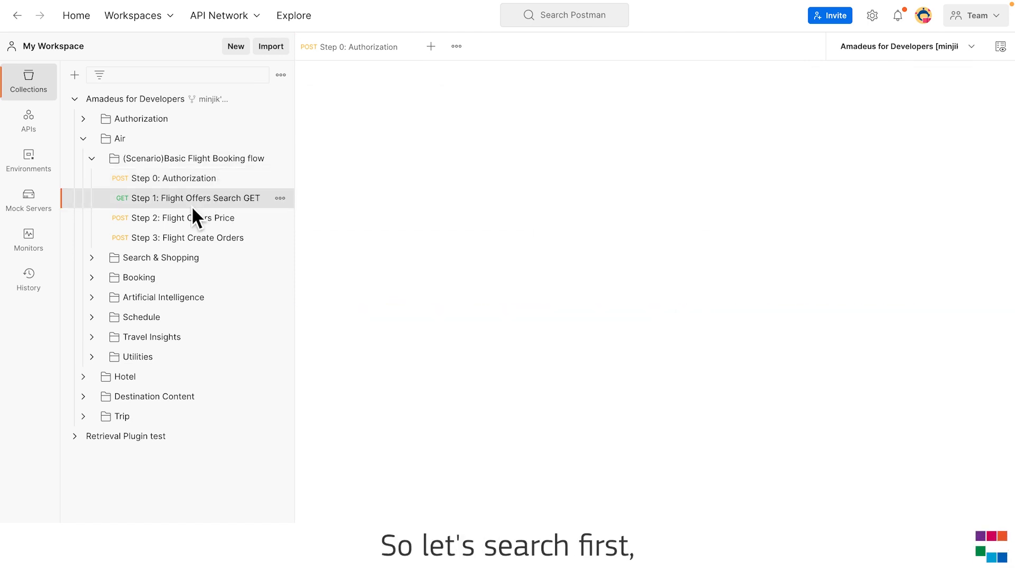
Open Step 1: Flight Offers Search with origin PAR and destination MAD.
left_click(194, 198)
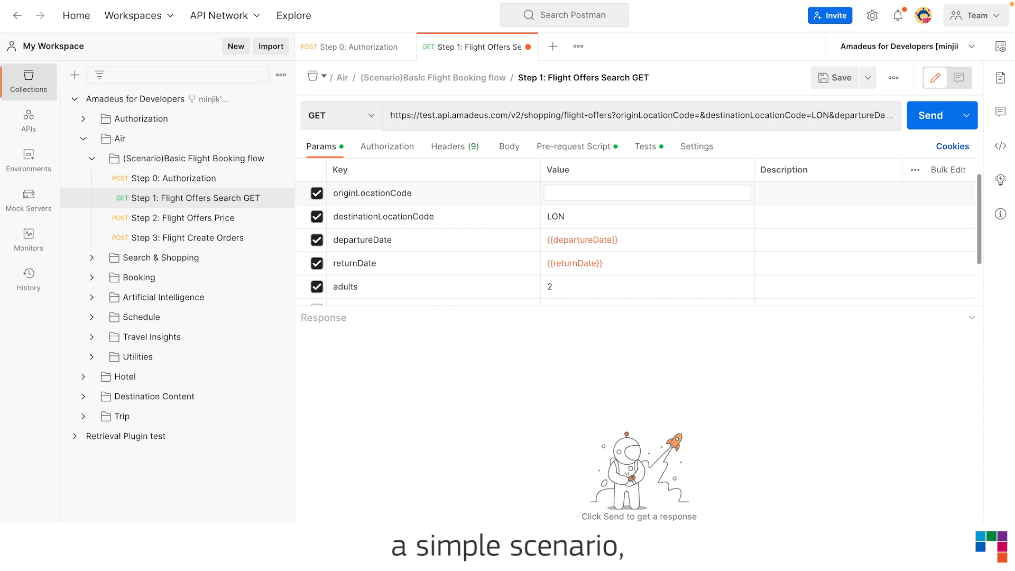
type("MAD")
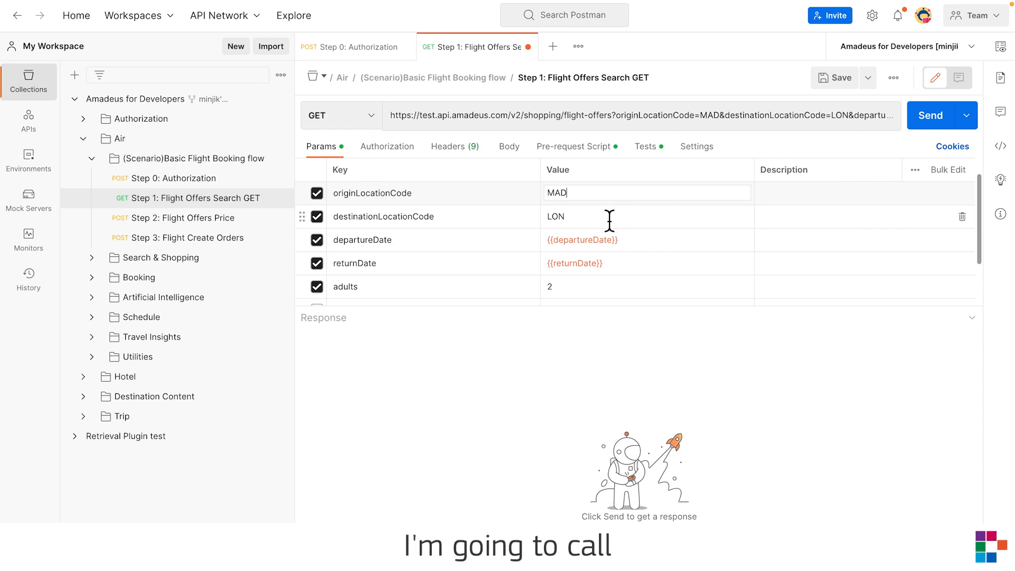
type("PAR")
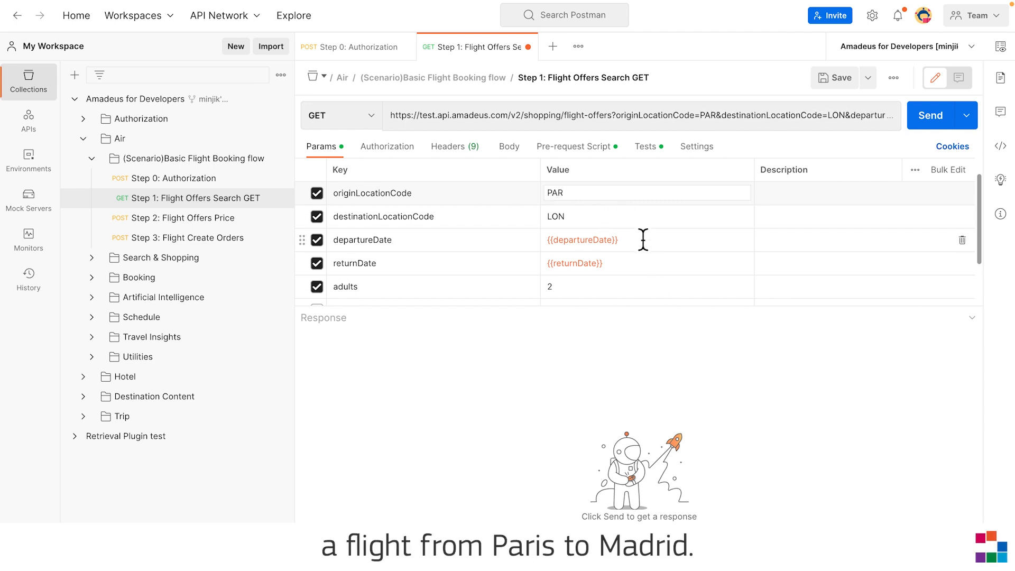
type("MAD")
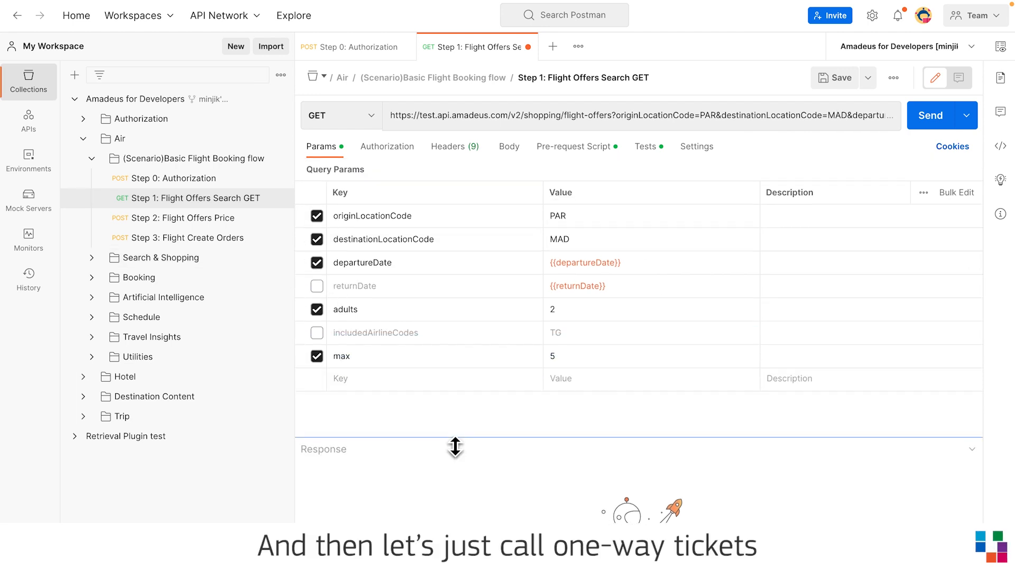
Run the Paris-to-Madrid search and scroll through the five returned offers.
left_click(647, 309)
type("1")
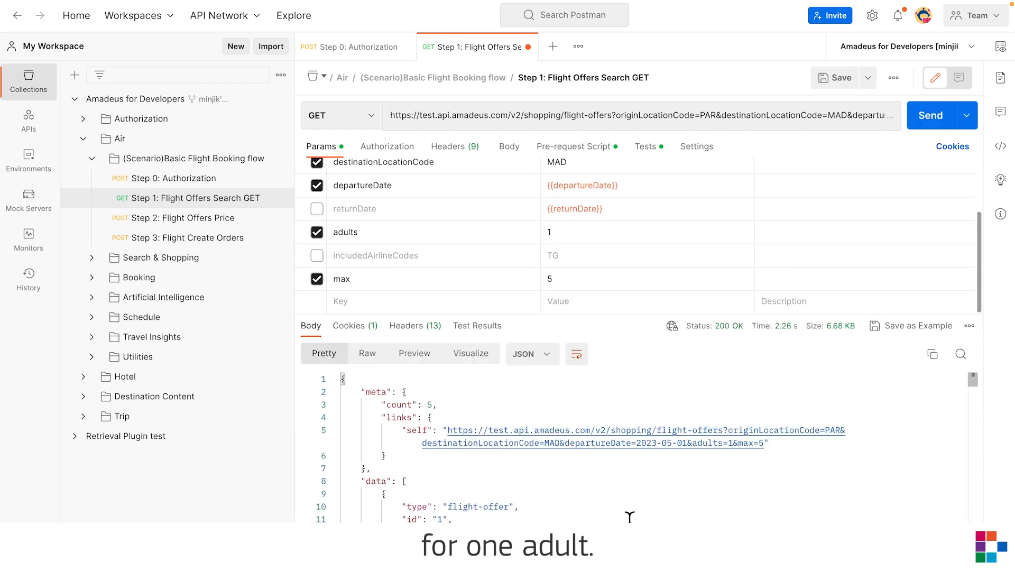
scroll("down", 3)
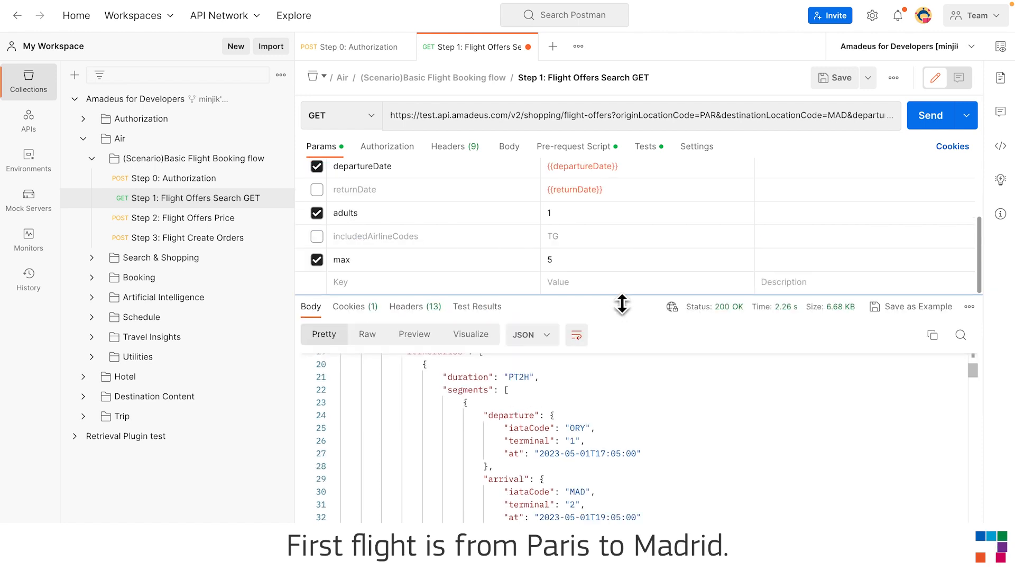
scroll("down", 3)
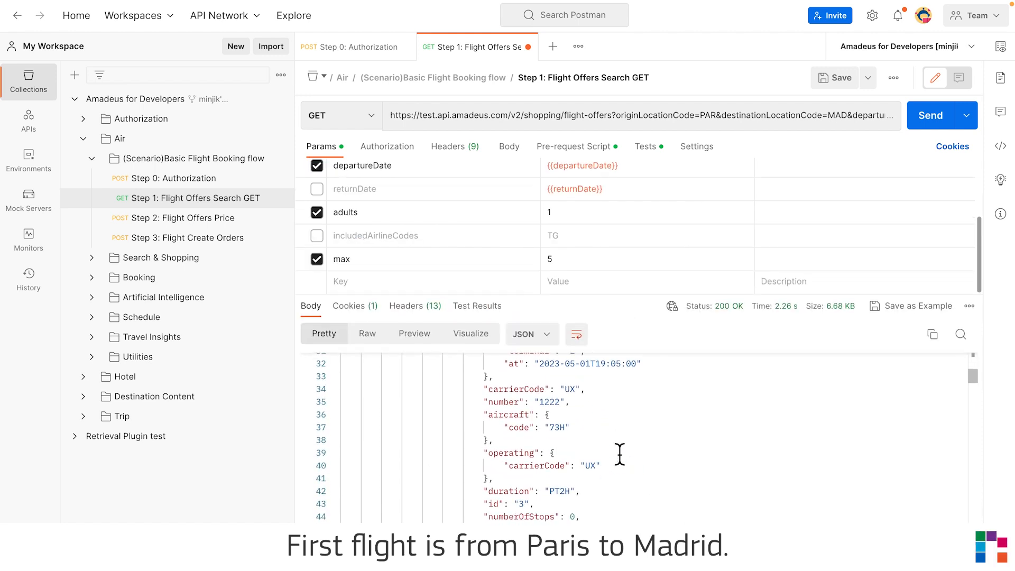
scroll("down", 3)
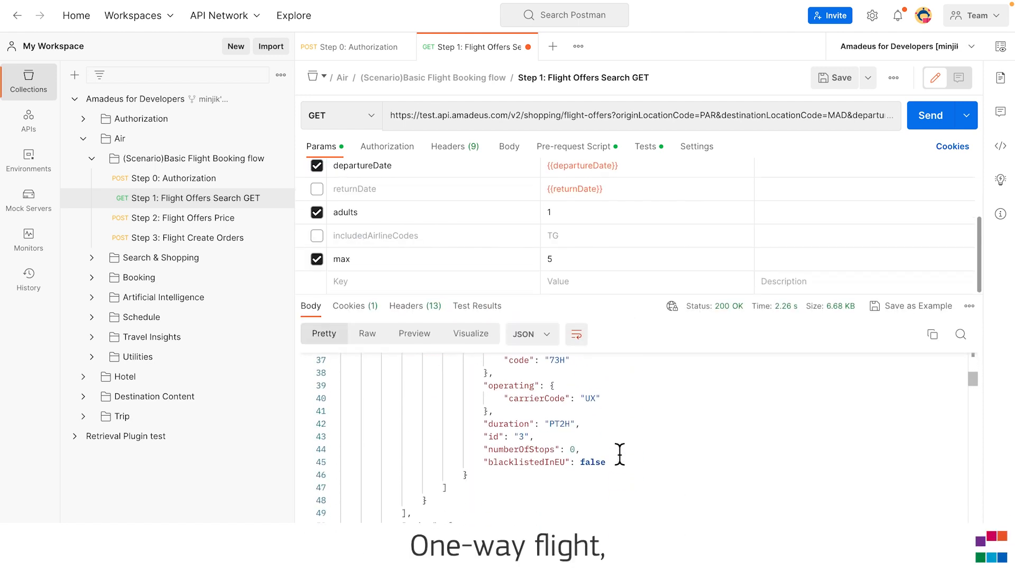
scroll("down", 3)
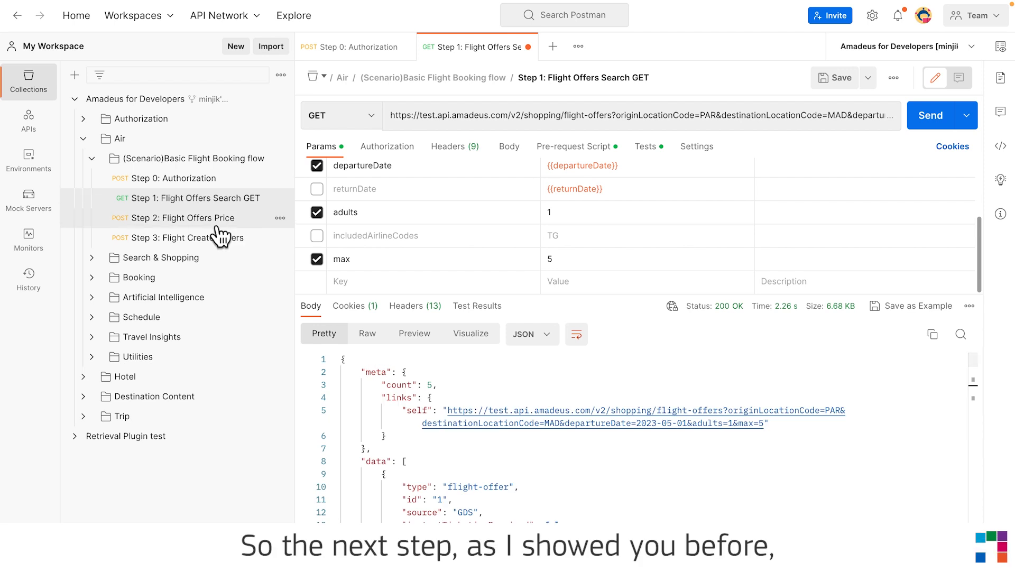
Send Step 2: Flight Offers Price with '?include=bags' appended to the URL.
left_click(173, 217)
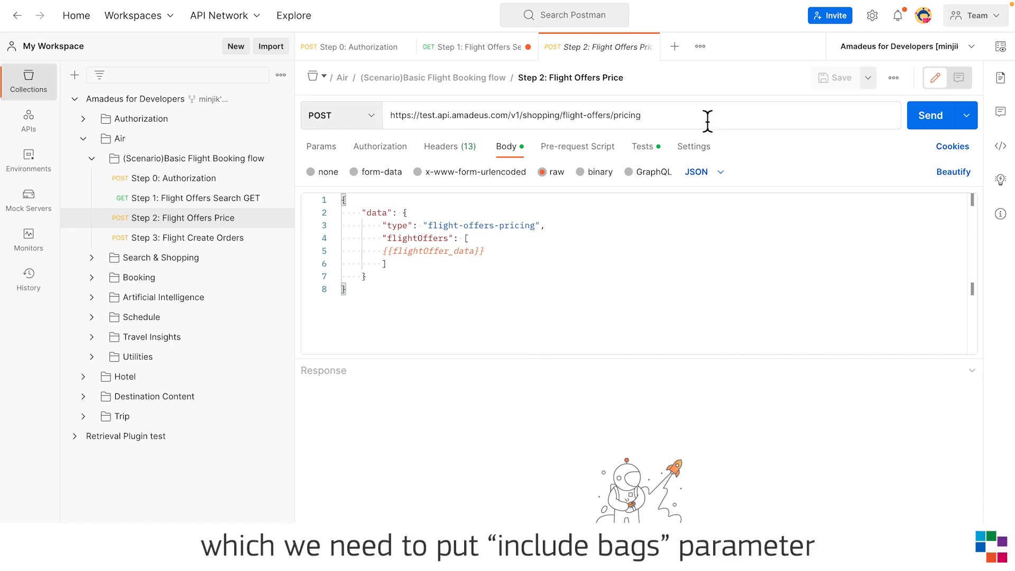
type("?include=bags")
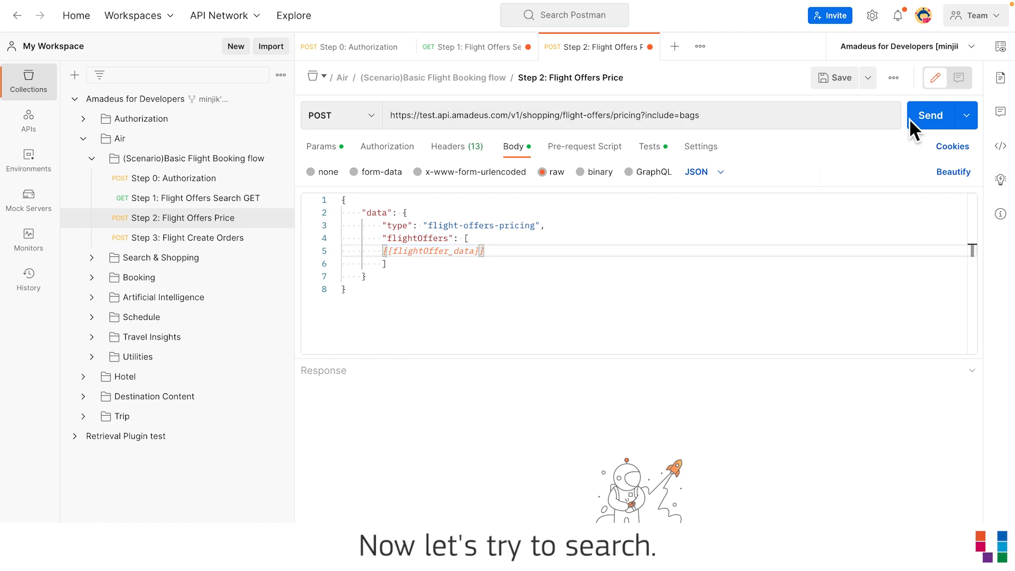
left_click(931, 115)
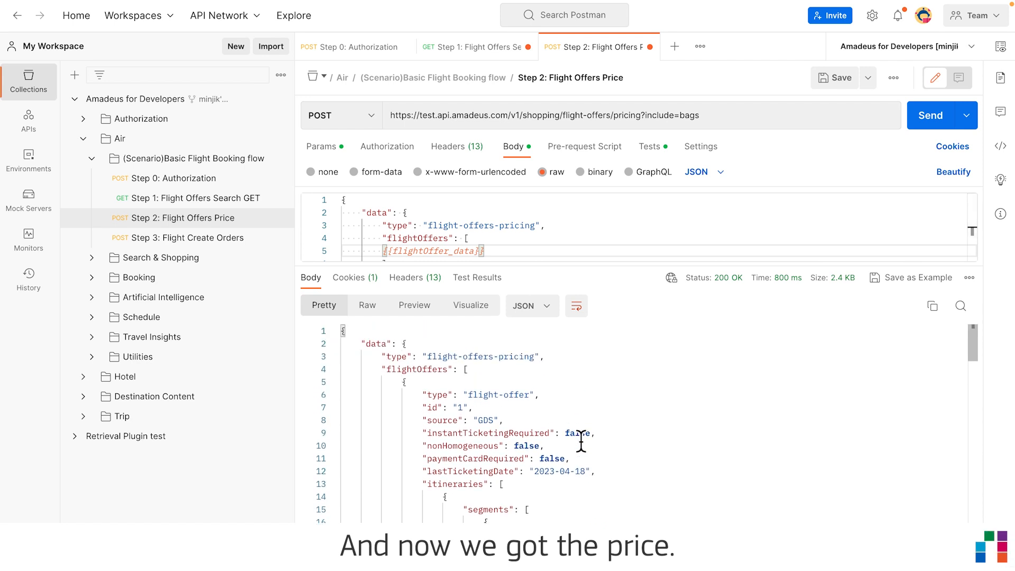
Select include=bags in the URL and scroll the response to the 40.00 EUR checked bag.
scroll("down", 3)
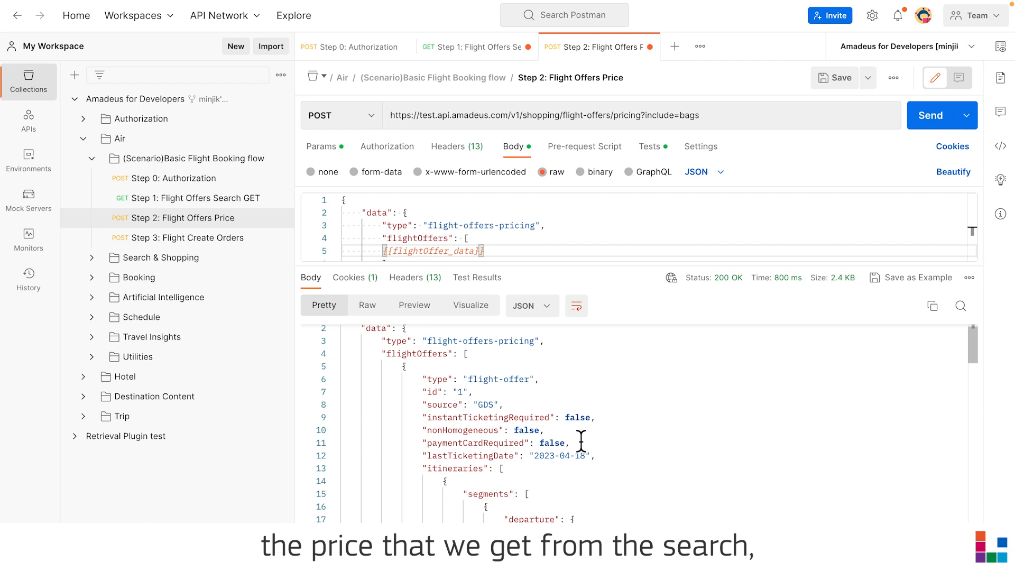
double_click(680, 115)
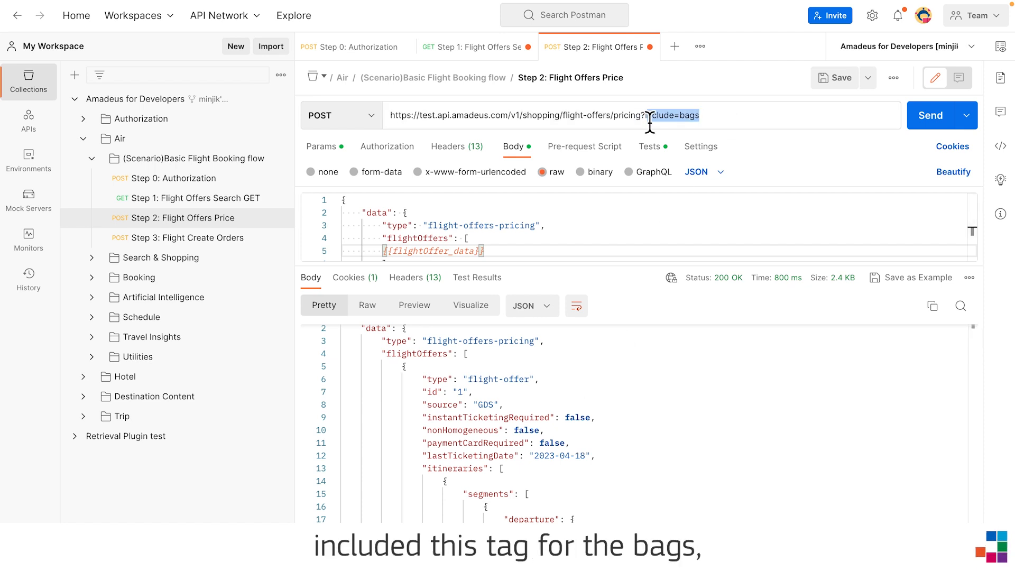
scroll("down", 3)
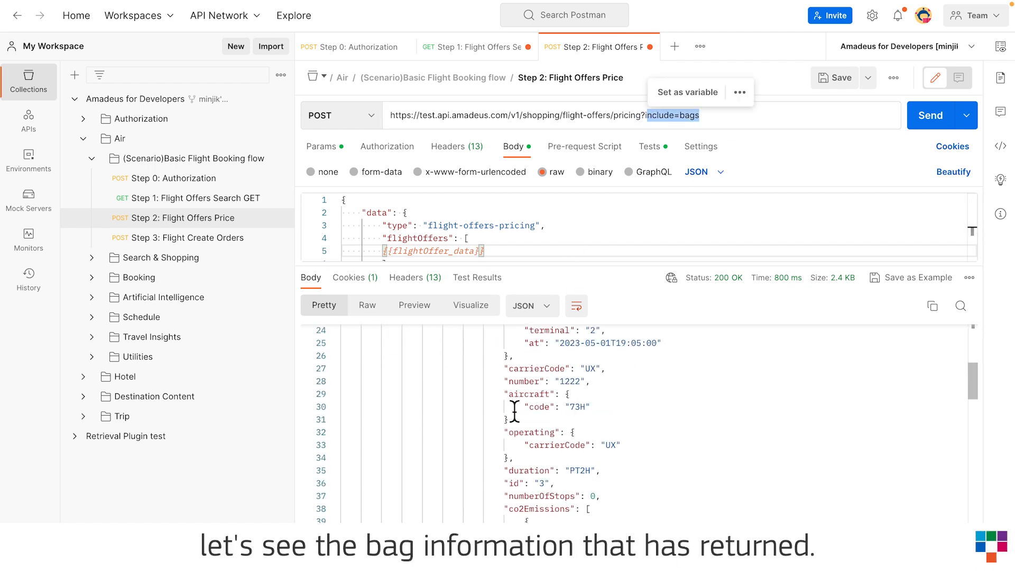
scroll("down", 3)
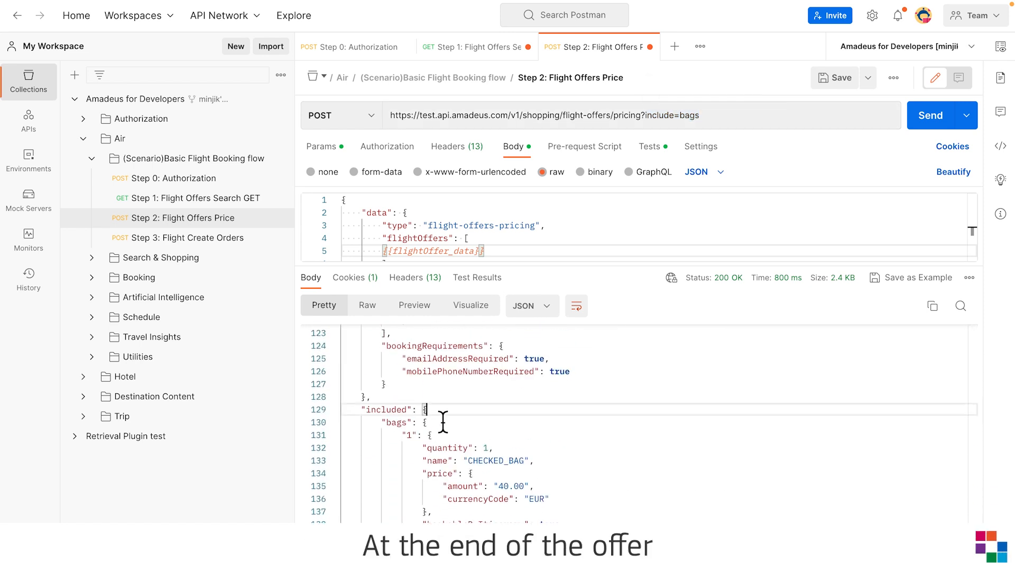
scroll("down", 3)
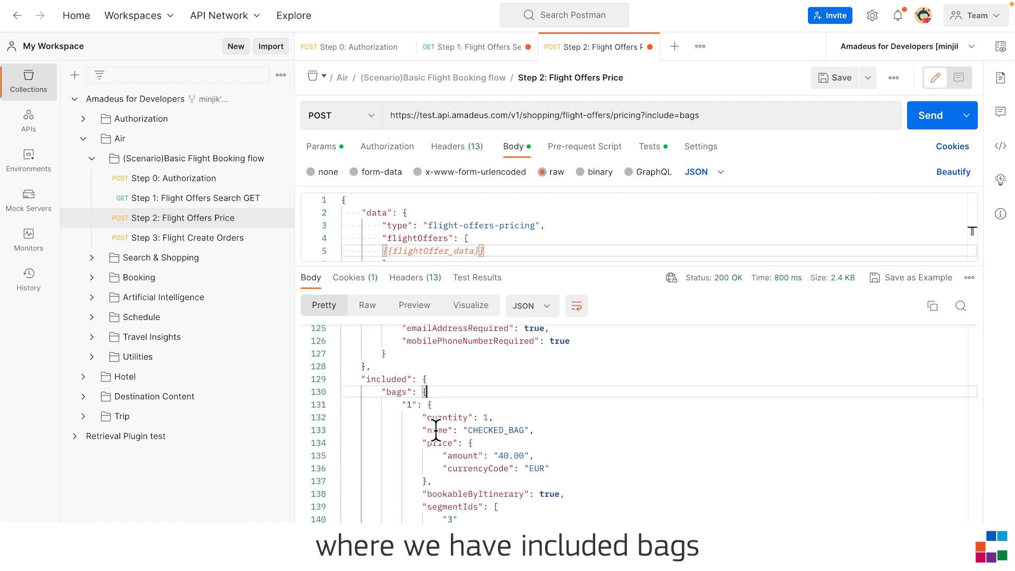
scroll("down", 3)
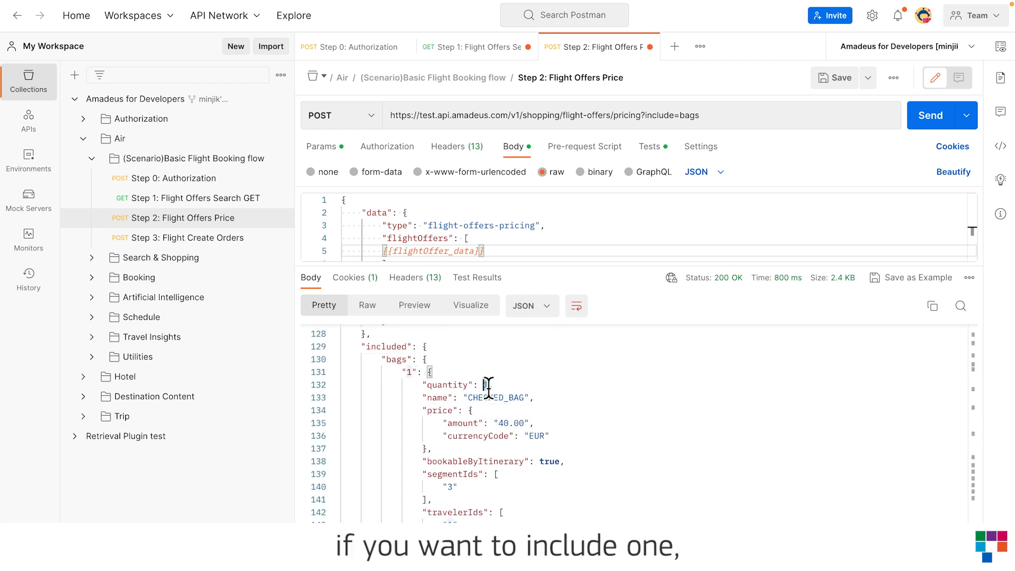
scroll("down", 3)
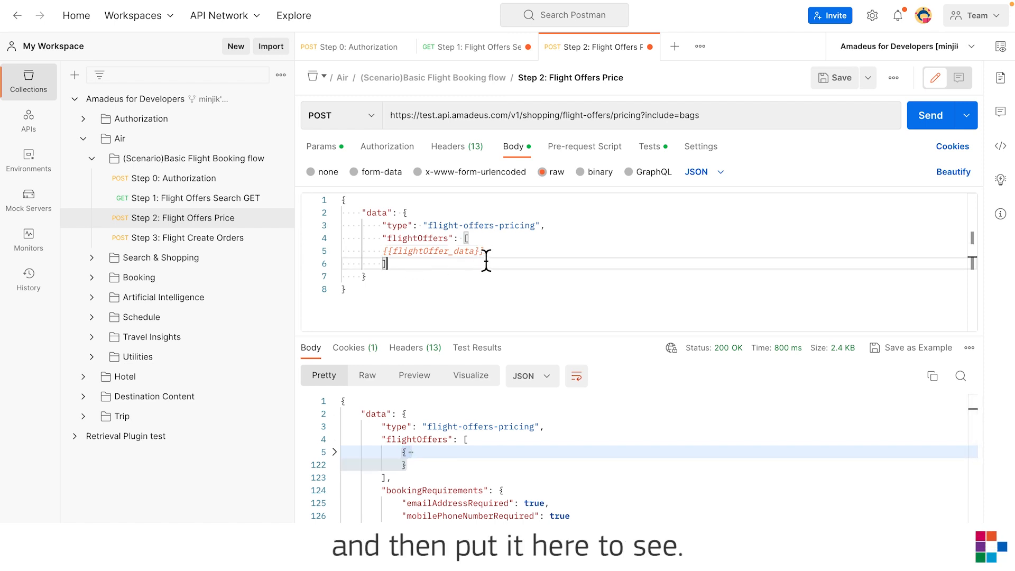
scroll("down", 3)
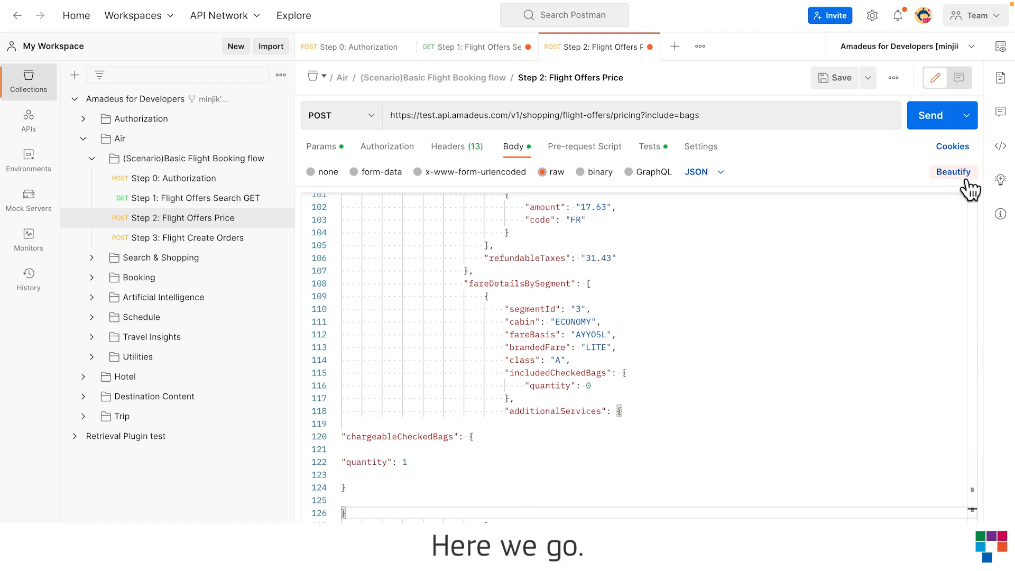
Beautify the body with chargeableCheckedBags quantity 1 and remove include=bags from the URL.
left_click(952, 171)
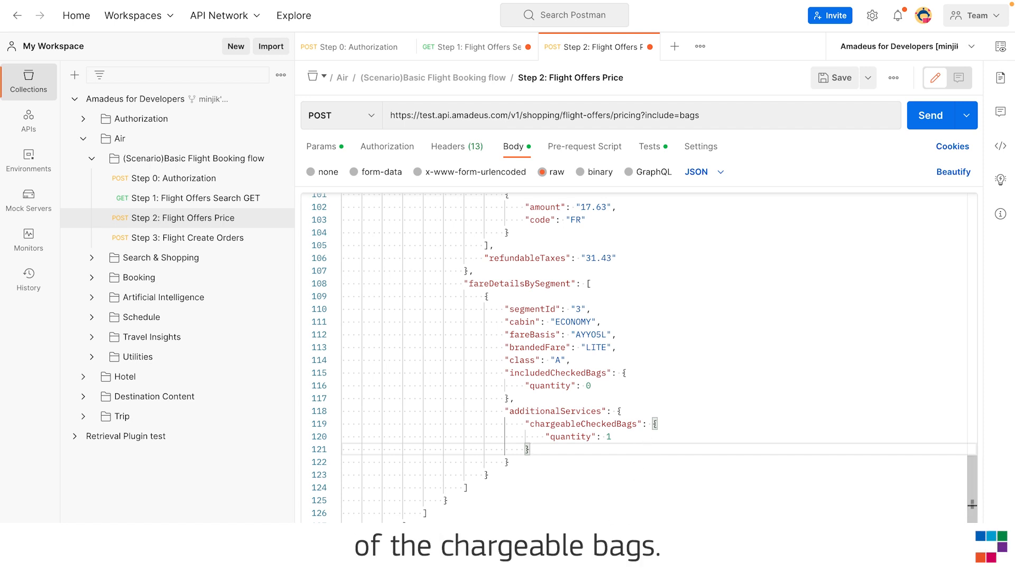
left_click(931, 116)
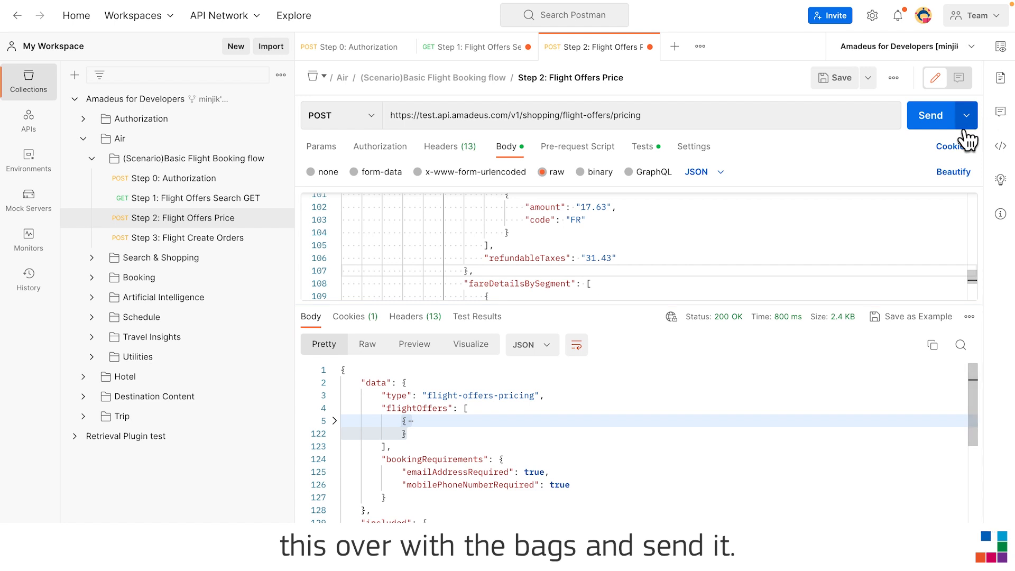
Resend the bag-added pricing request and scroll to the fare basis discrepancy warning.
left_click(930, 115)
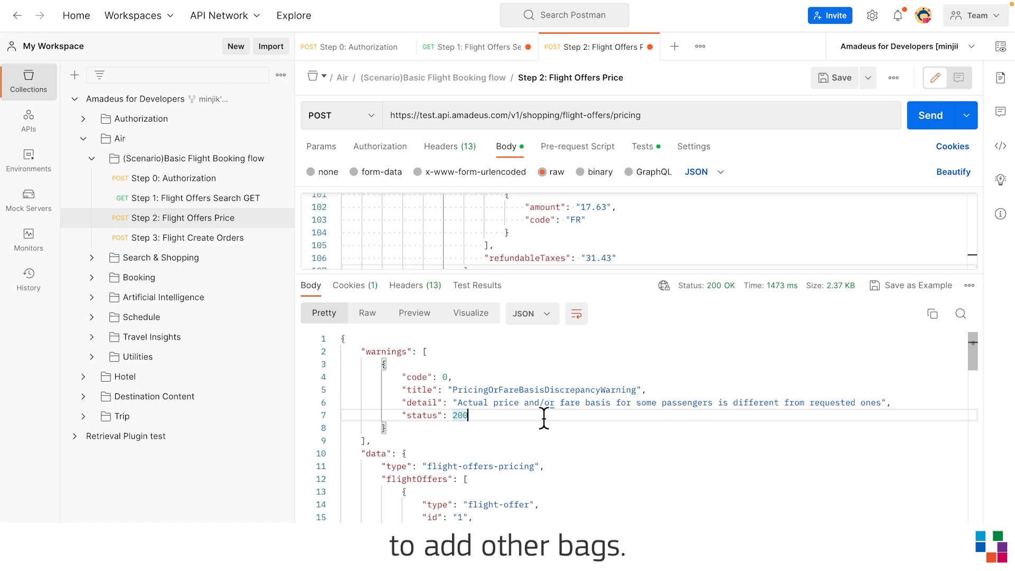
scroll("down", 3)
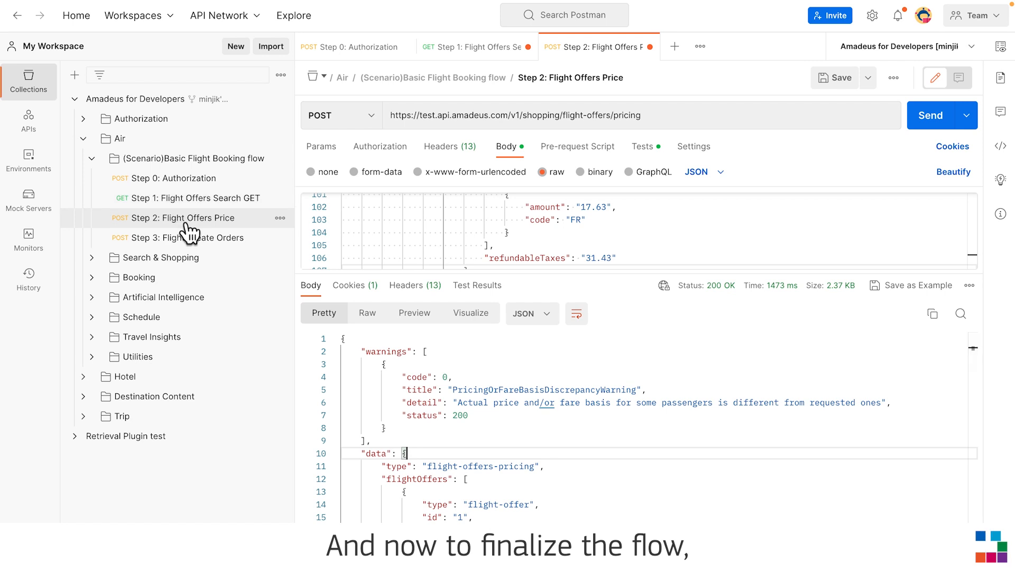
Delete the second traveler from Step 3: Flight Create Orders and send the one-traveler order.
left_click(187, 237)
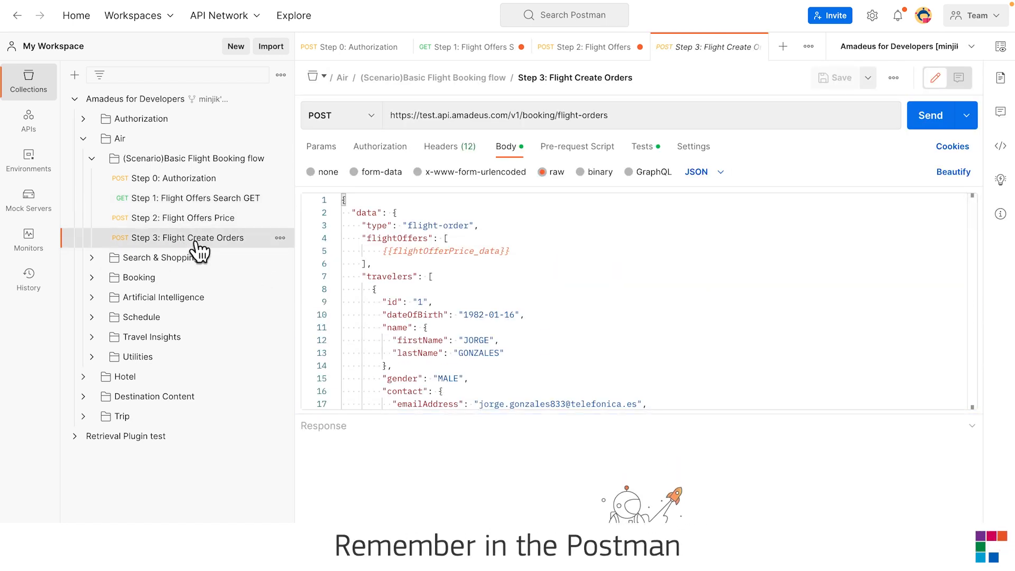
left_click(445, 251)
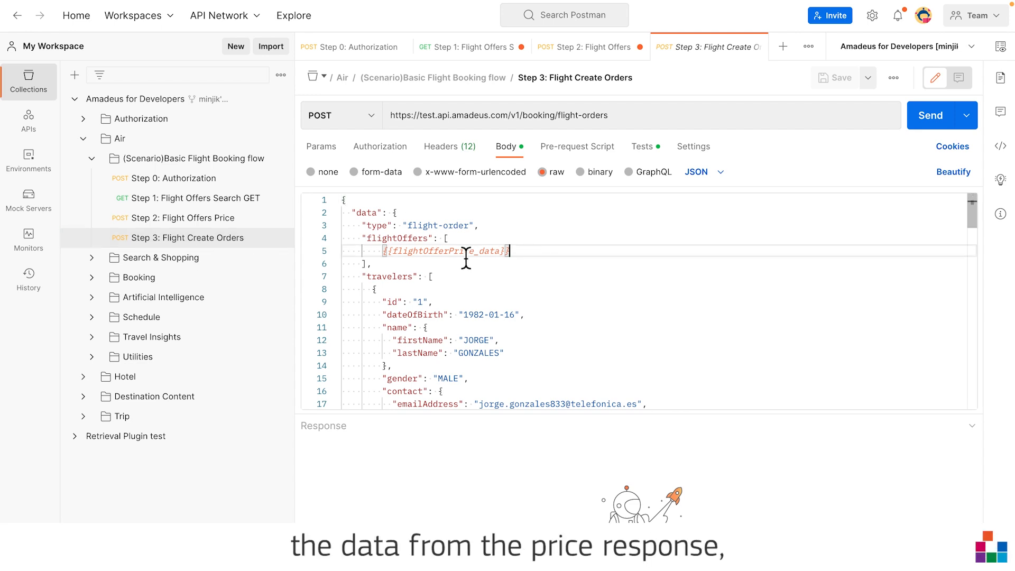
mouse_move(194, 218)
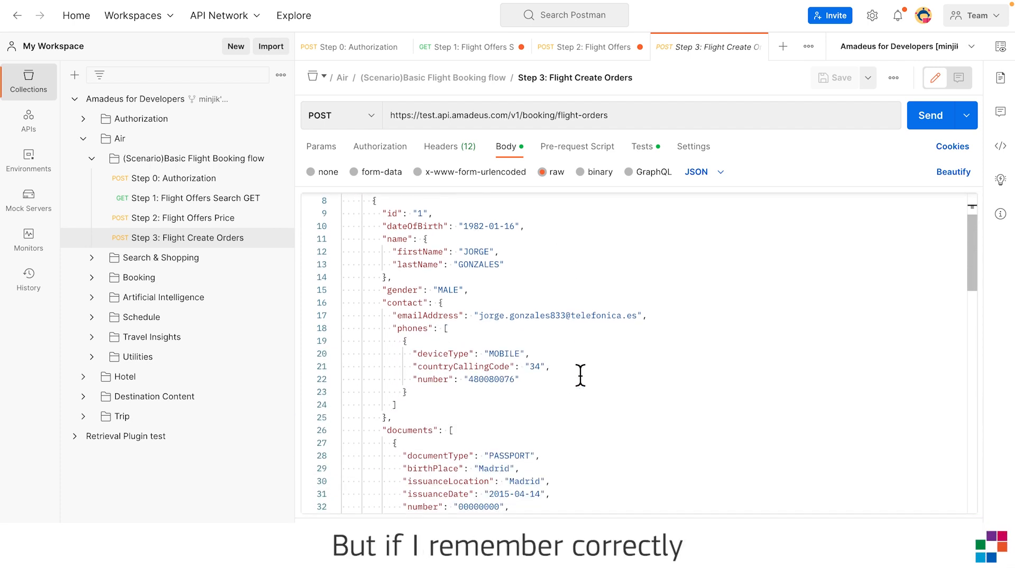
scroll("down", 3)
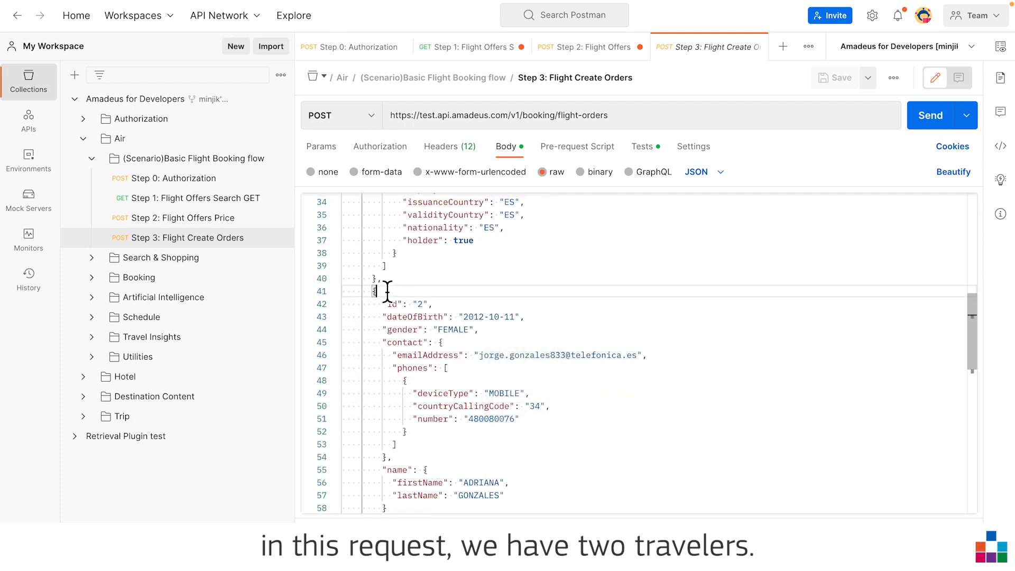
left_click(337, 292)
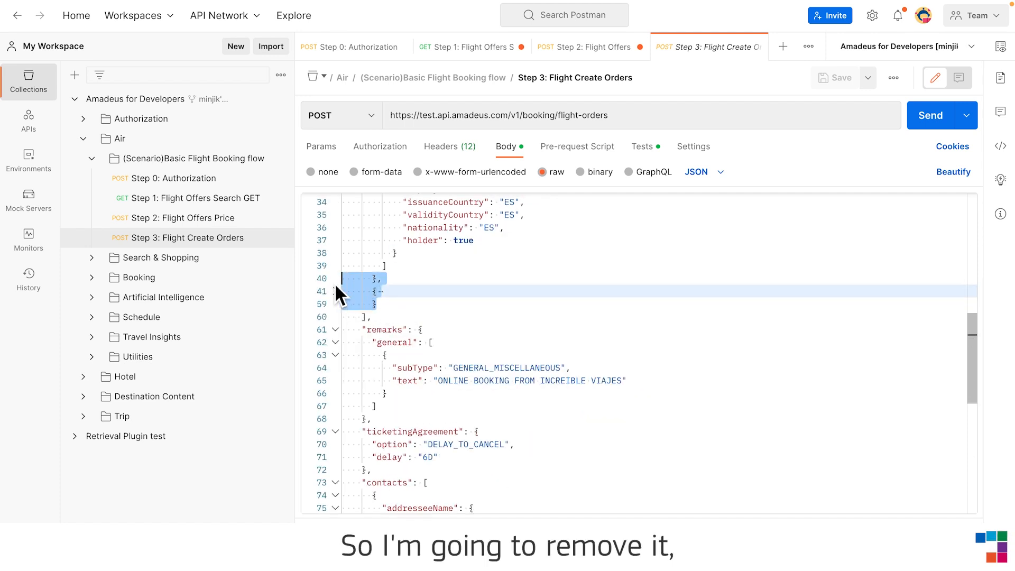
left_click(930, 115)
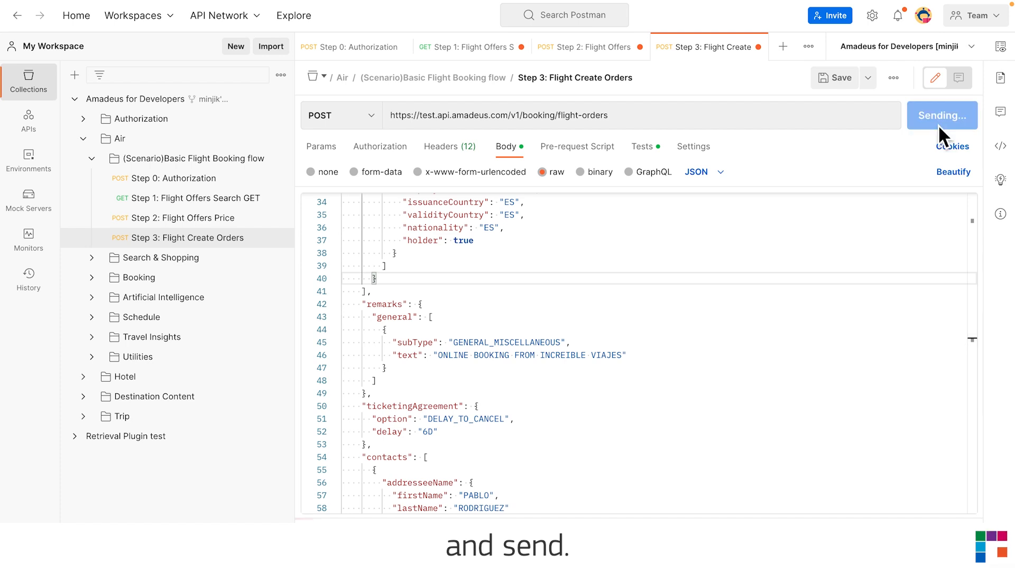
left_click(931, 115)
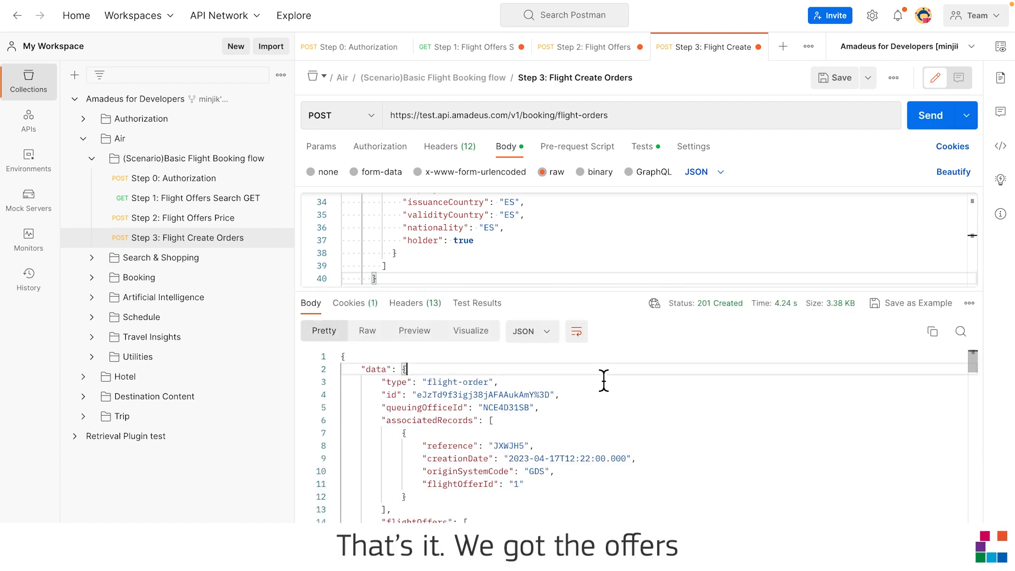